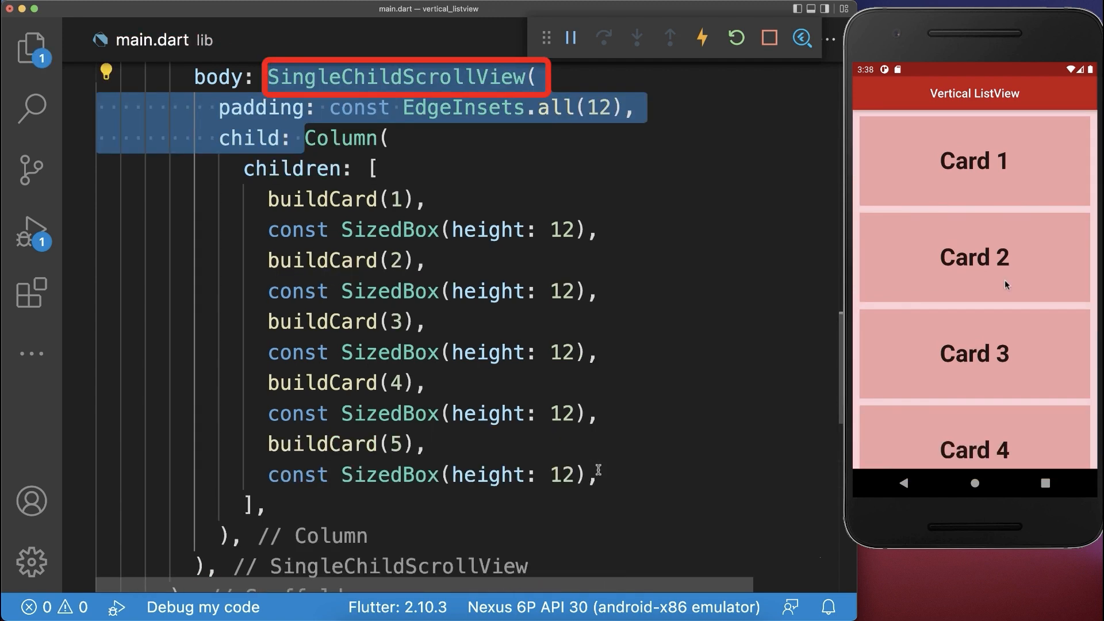
{"action": "scroll", "scroll_direction": "down", "scroll_amount": 3}
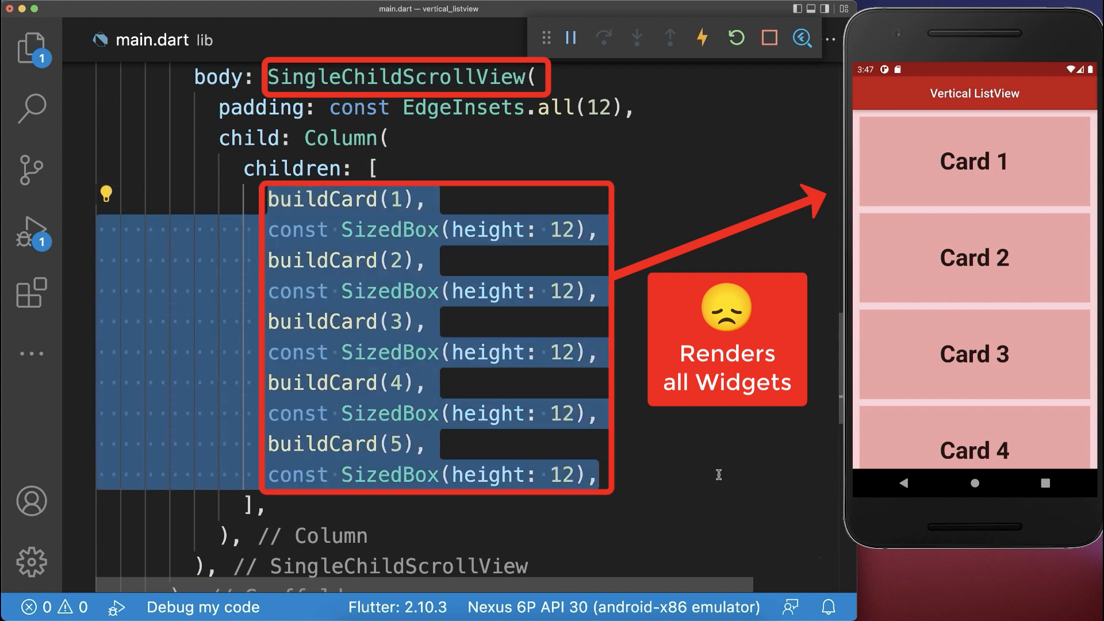
{"action": "left_click", "coordinate": [355, 138]}
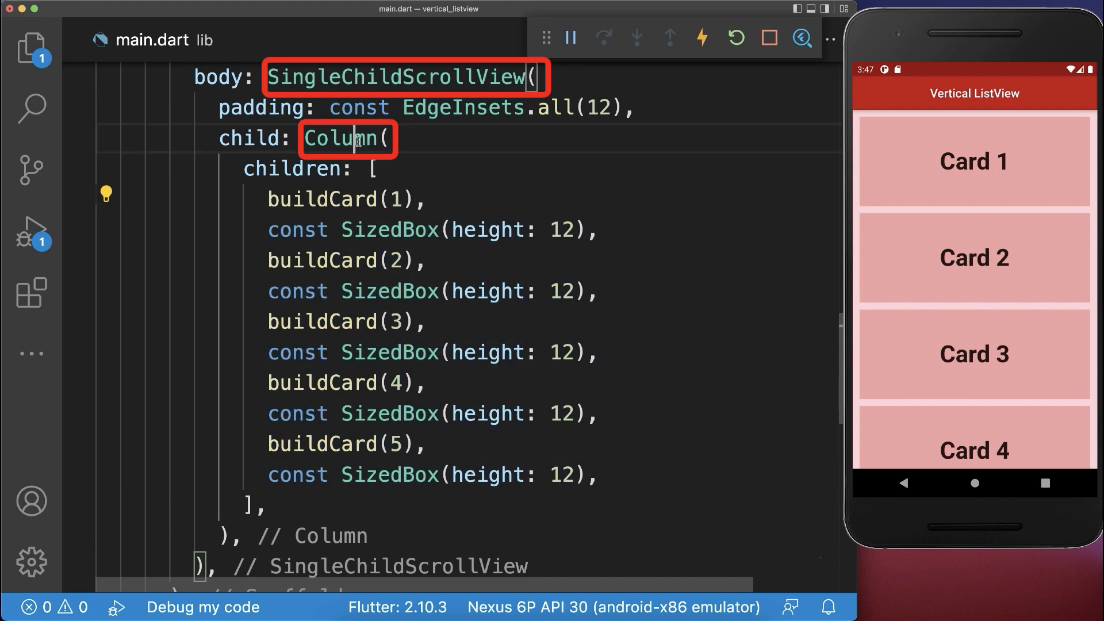
{"action": "double_click", "coordinate": [340, 138]}
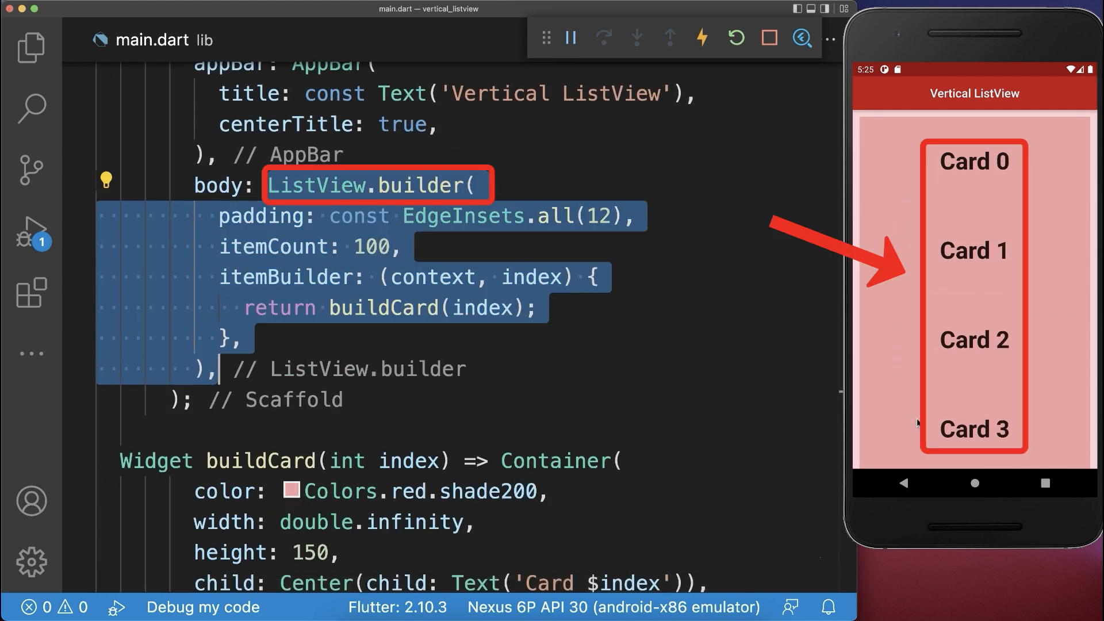
{"action": "mouse_move", "coordinate": [905, 178]}
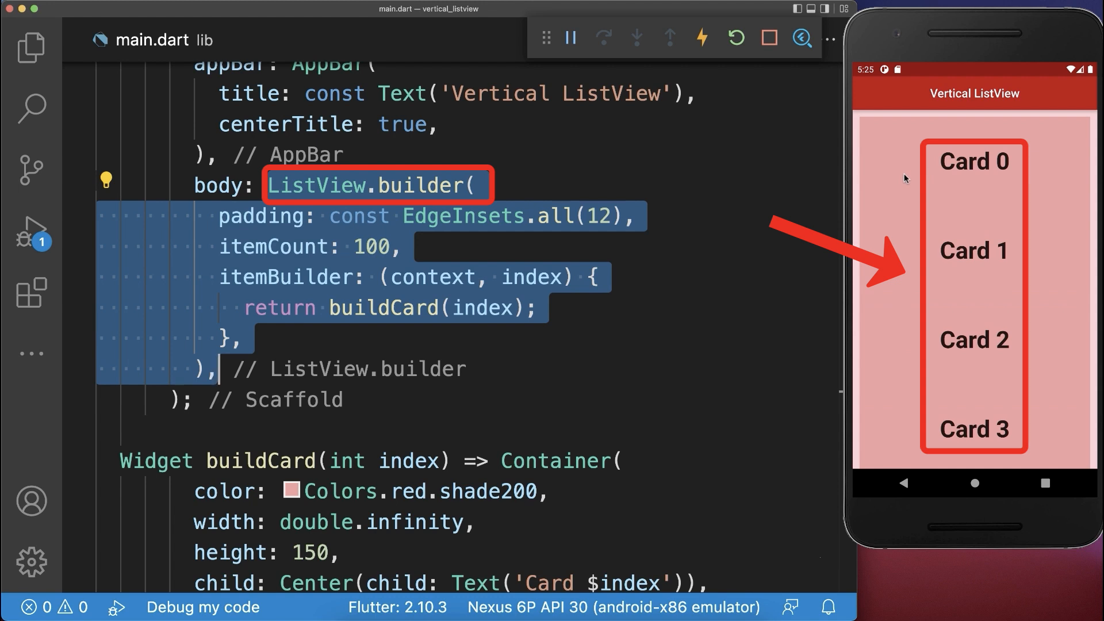